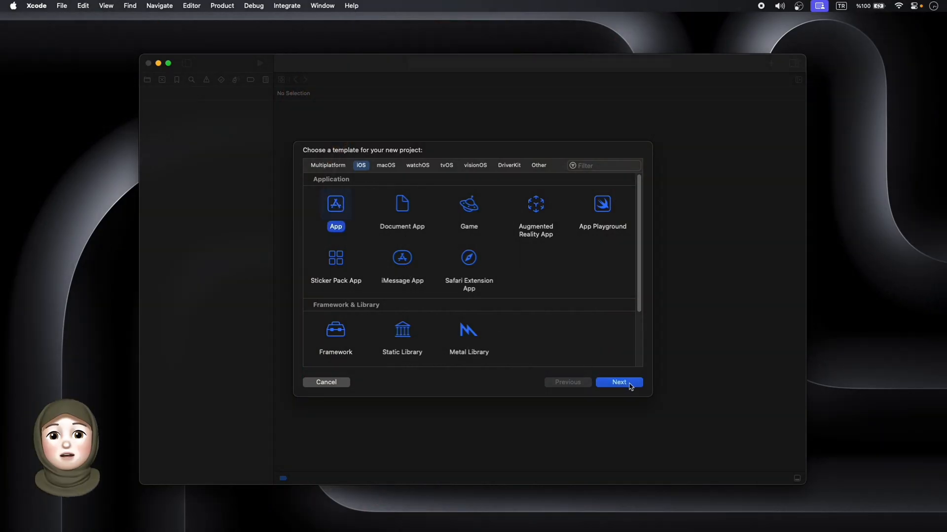
- Create an iOS App project named TabView from the App template
left_click(618, 383)
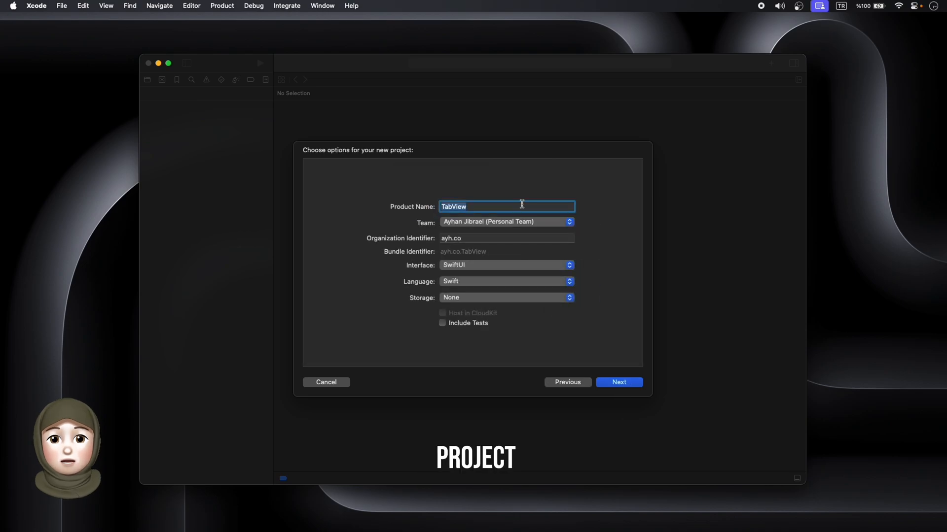
left_click(619, 382)
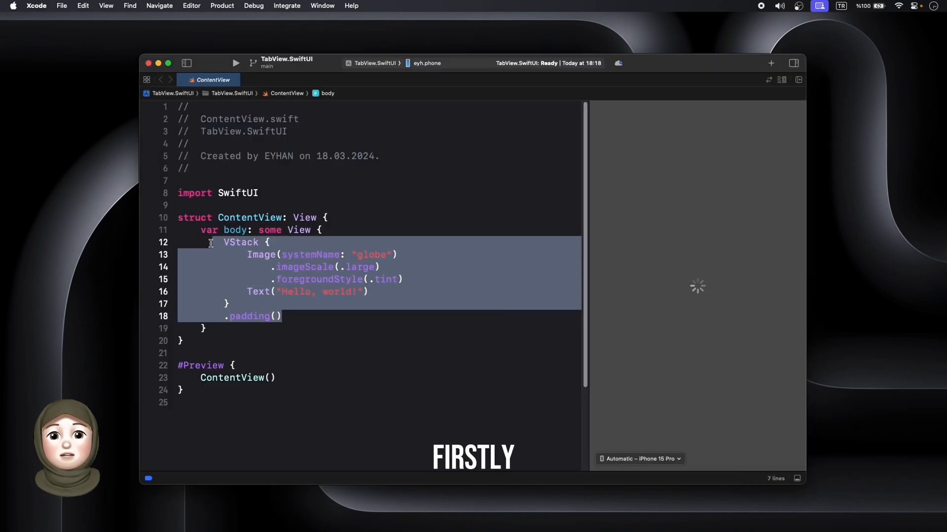
- Replace the default VStack body with TabView { Text("Home") }
type("TabV")
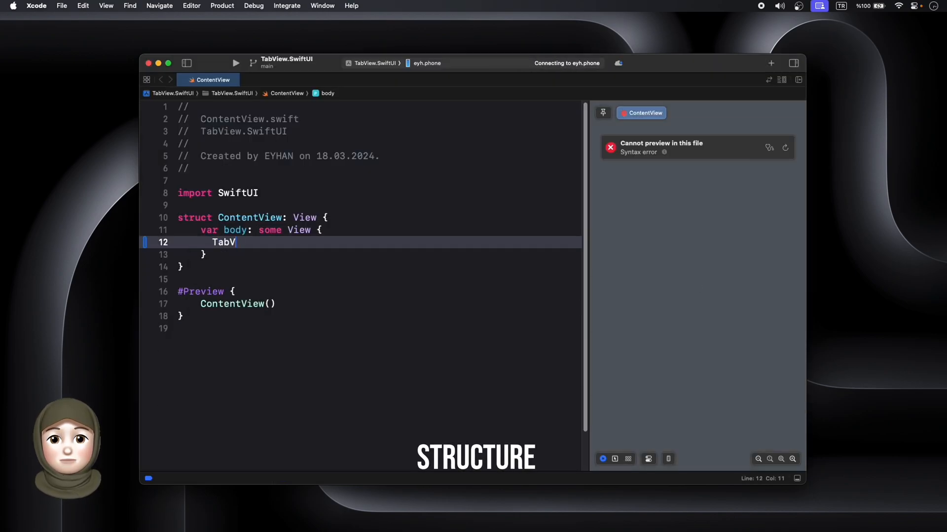
type("iew")
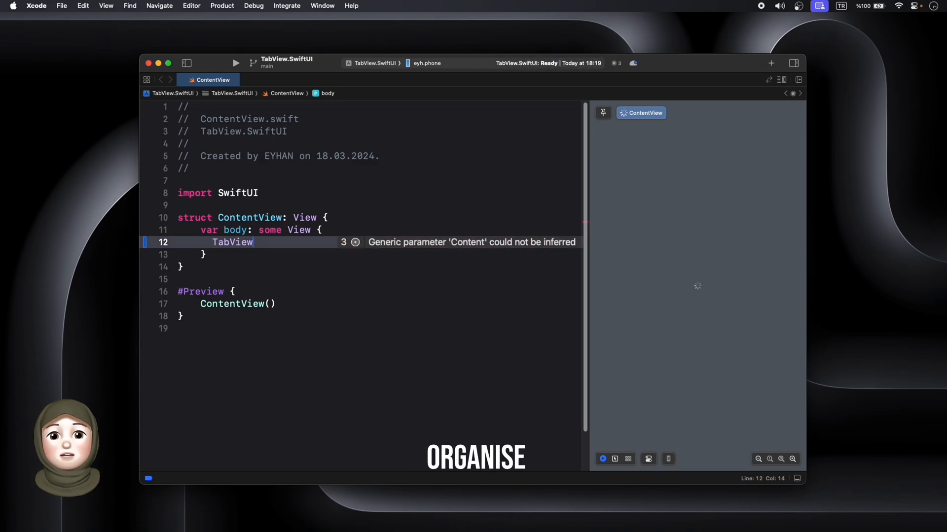
type("{")
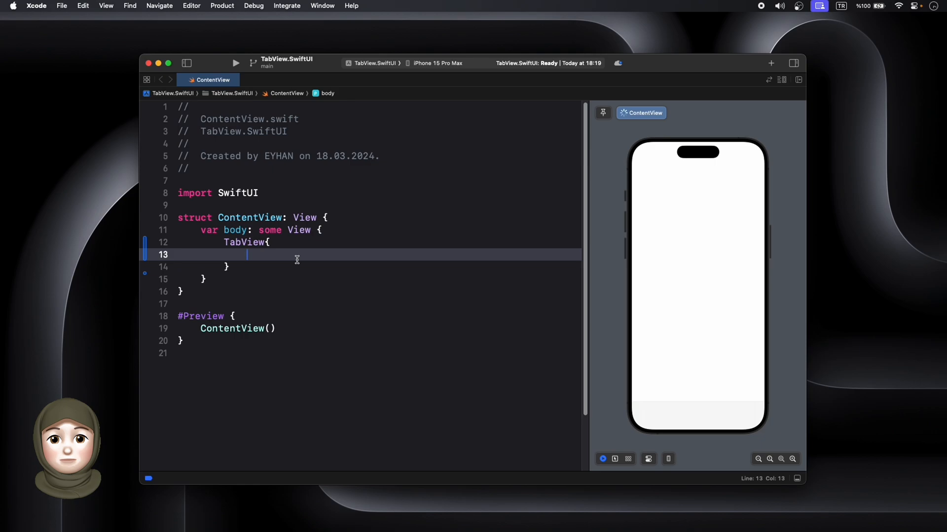
type("Text()")
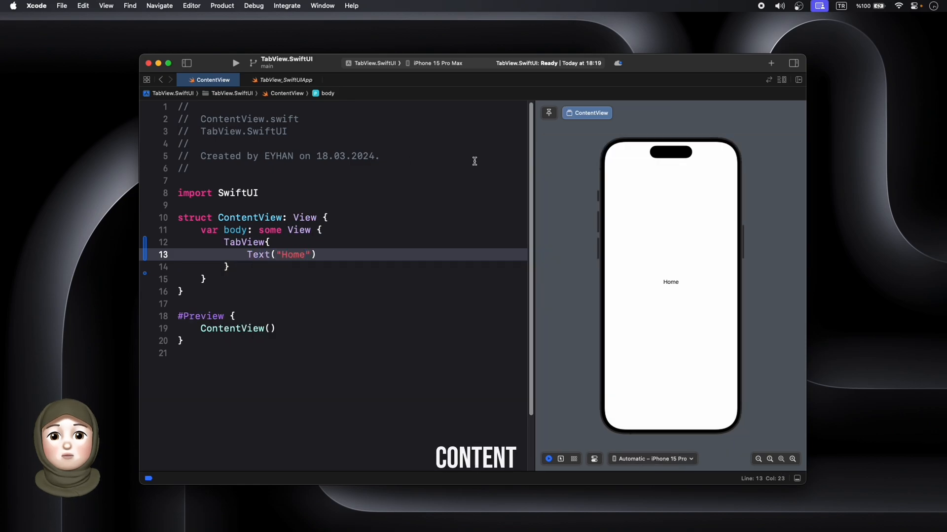
- Add .preferredColorScheme(.dark) to the preview and .font(.title) to the Home text
type(".preferredColorScheme(.dark)")
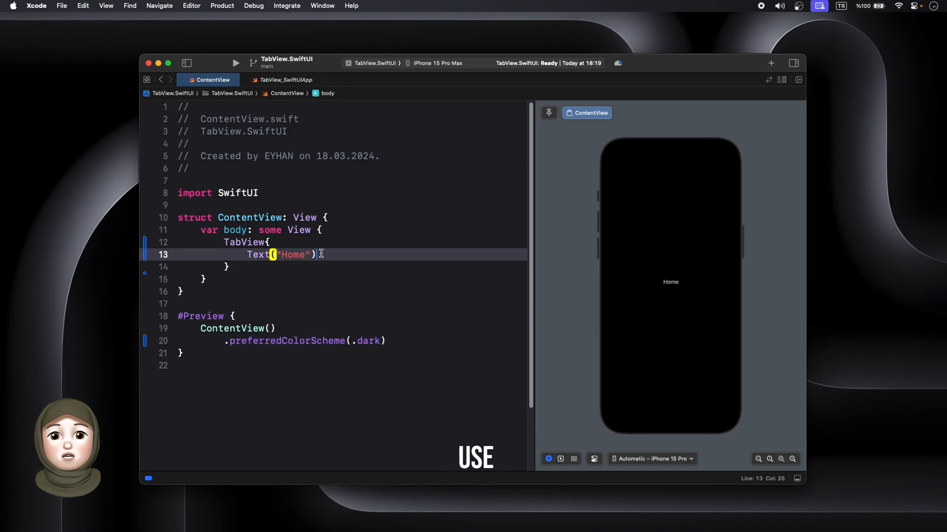
type(".font(.title)")
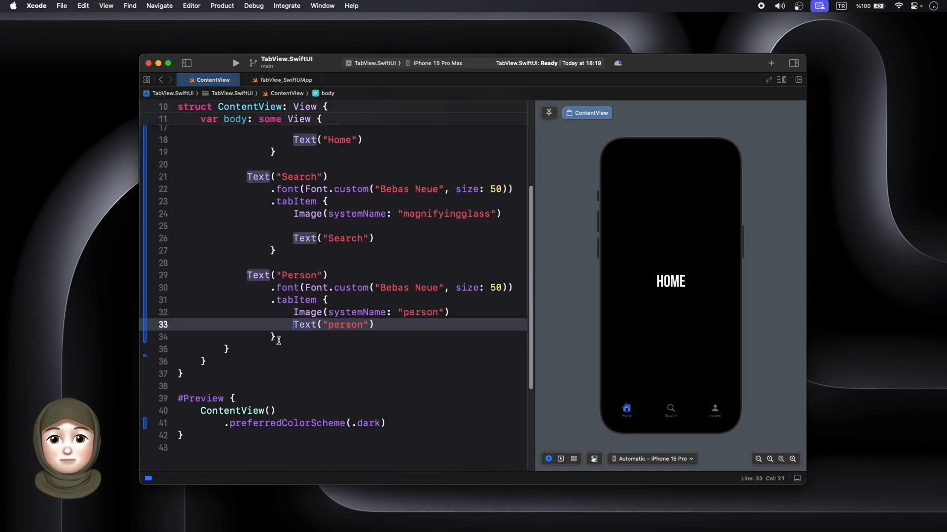
- Give the TabView a white accent color and select the Search tab in the preview
type(".accentColor(.blue")
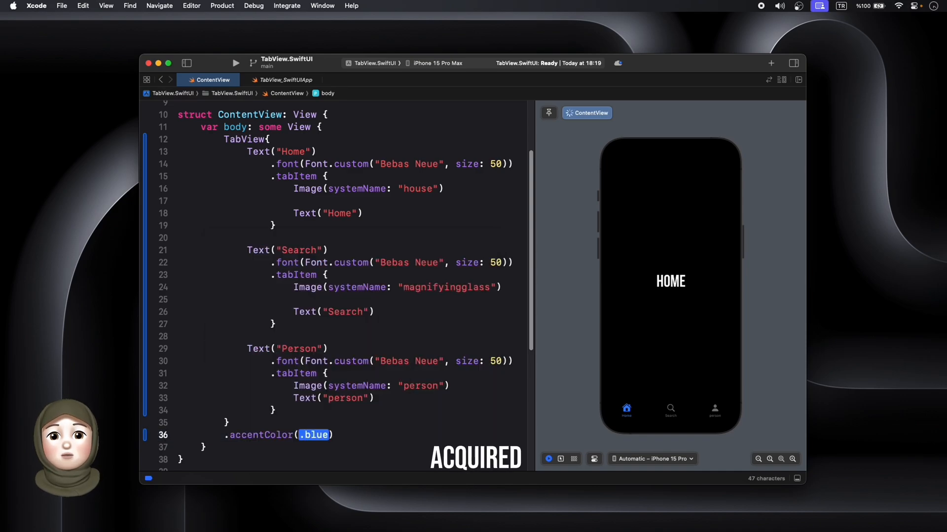
type("white")
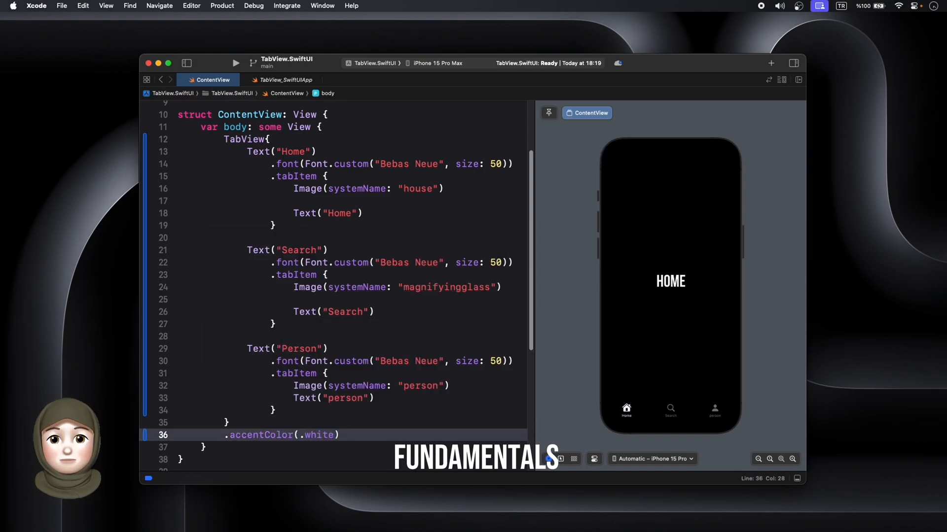
left_click(670, 409)
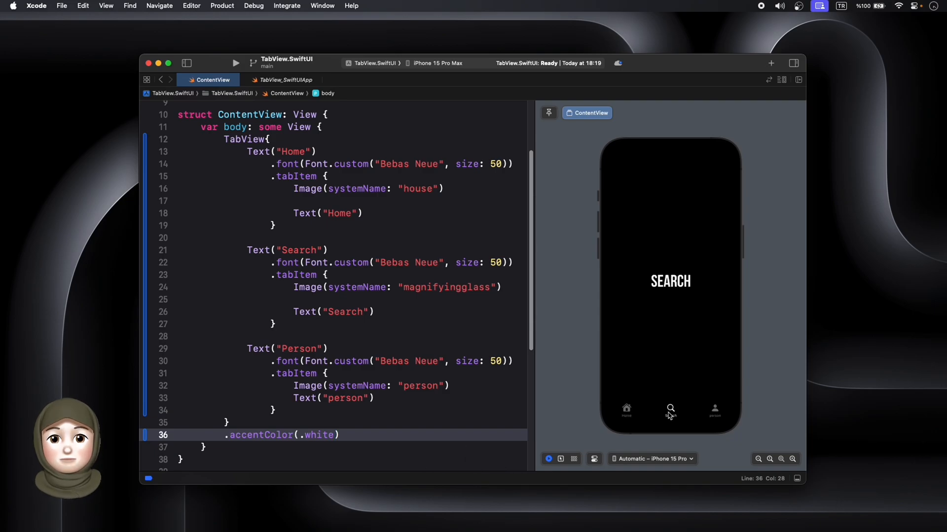
- Switch the live preview to the Person tab, showing PERSON
left_click(714, 411)
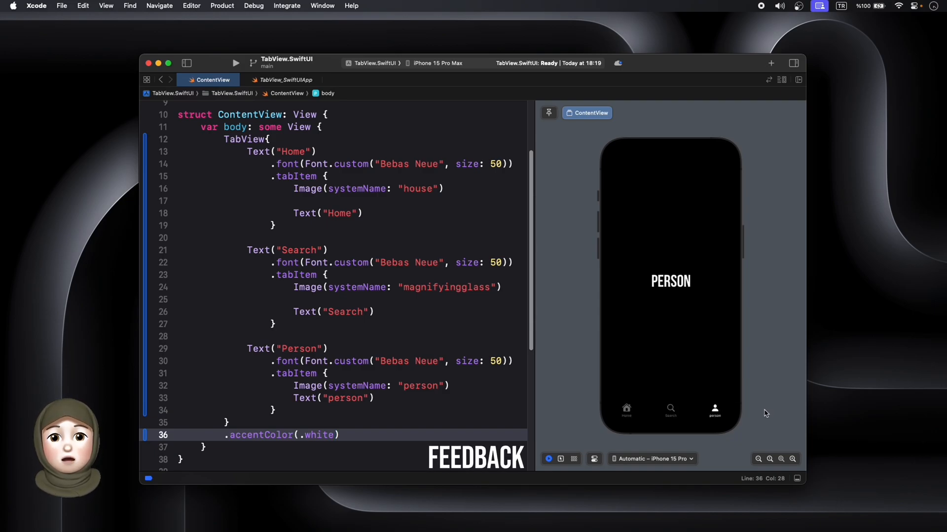